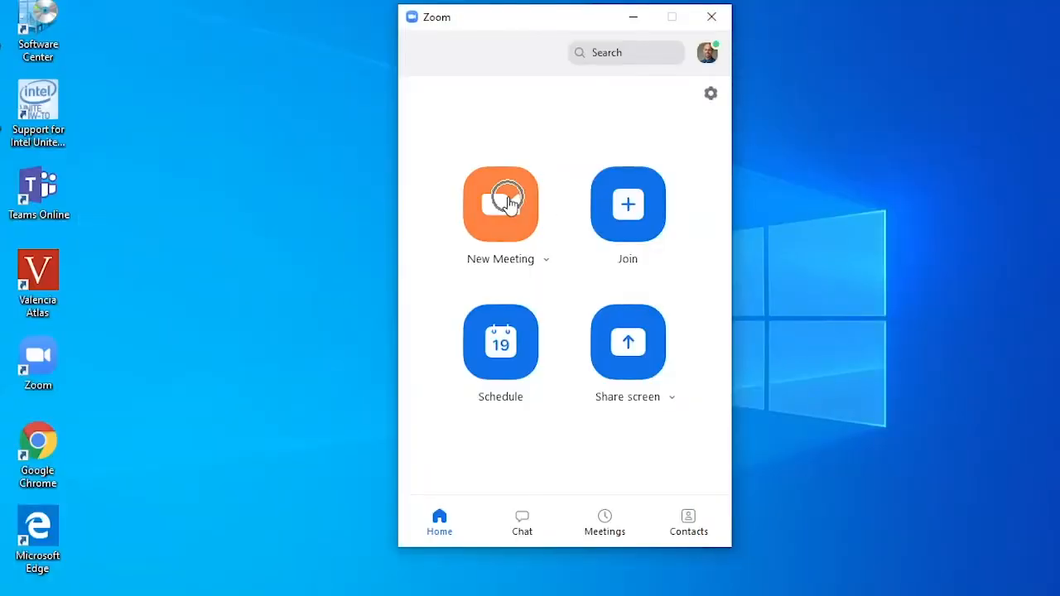
Step: View Zoom's Video settings with the camera preview and the camera selection dropdown
left_click(500, 206)
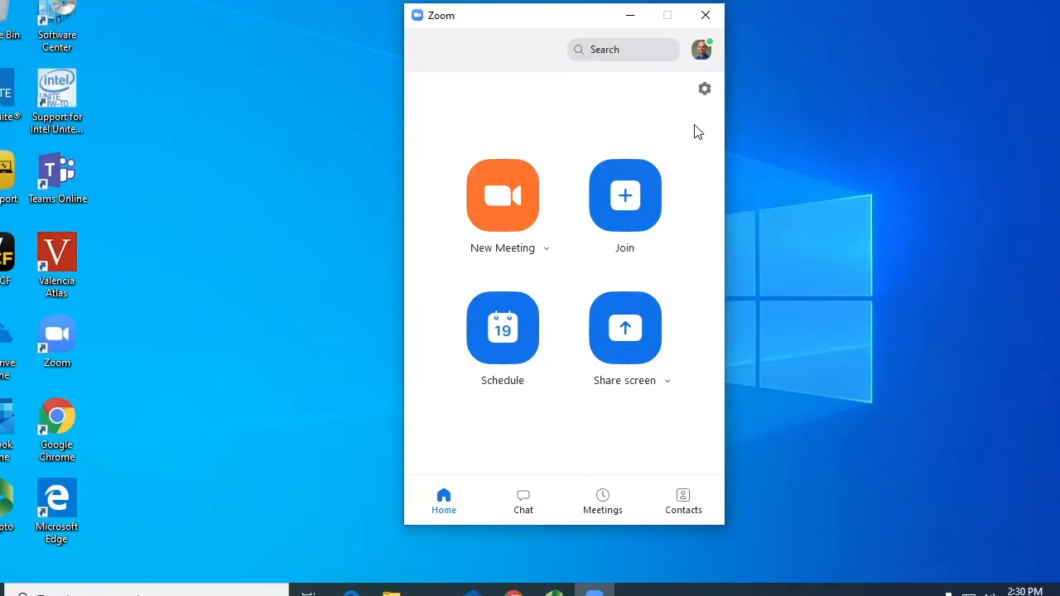
left_click(704, 89)
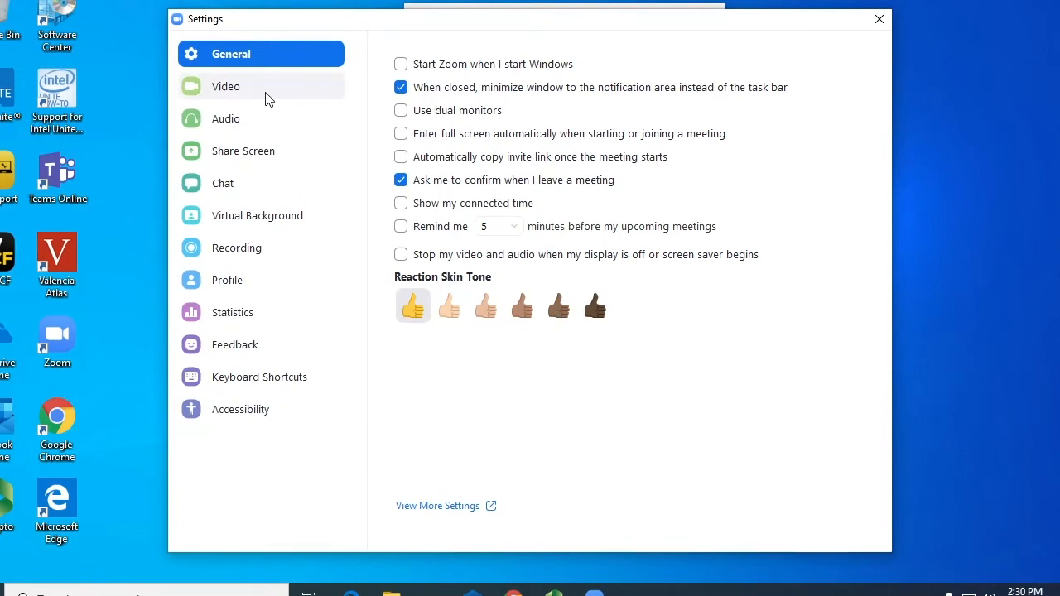
left_click(225, 86)
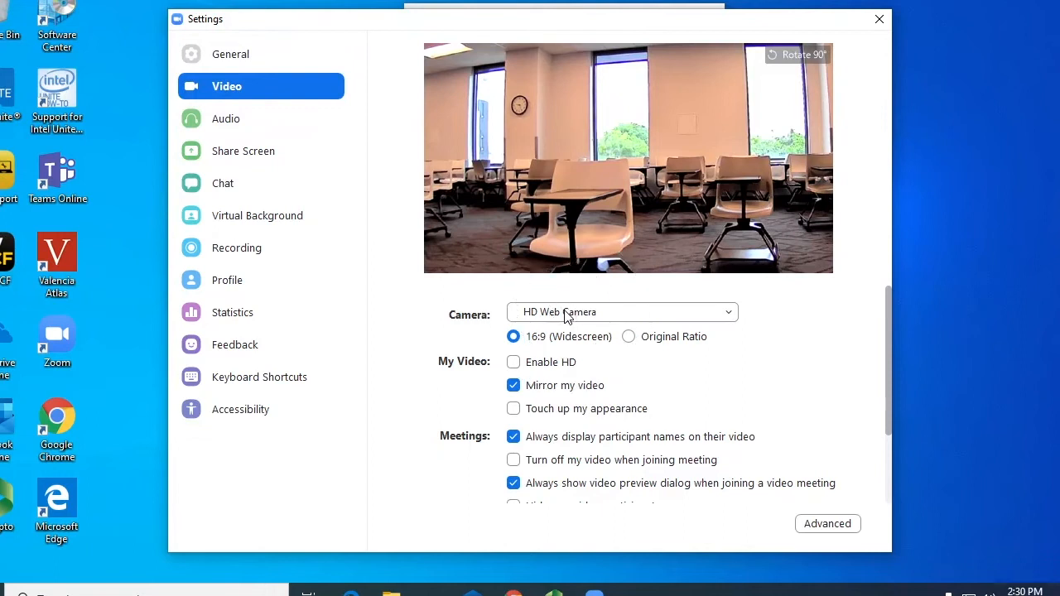
left_click(621, 311)
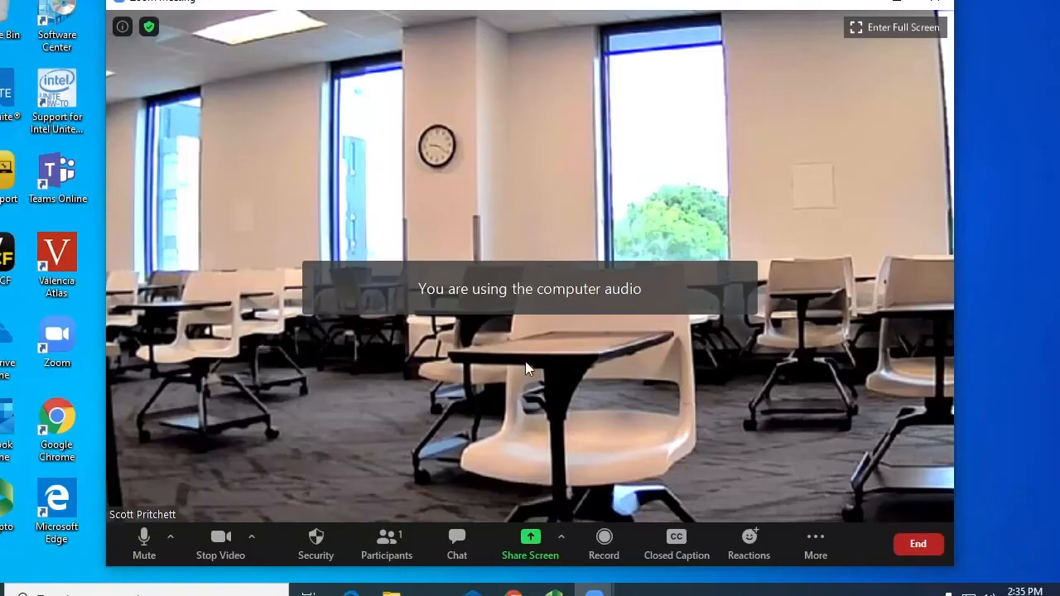
mouse_move(530, 543)
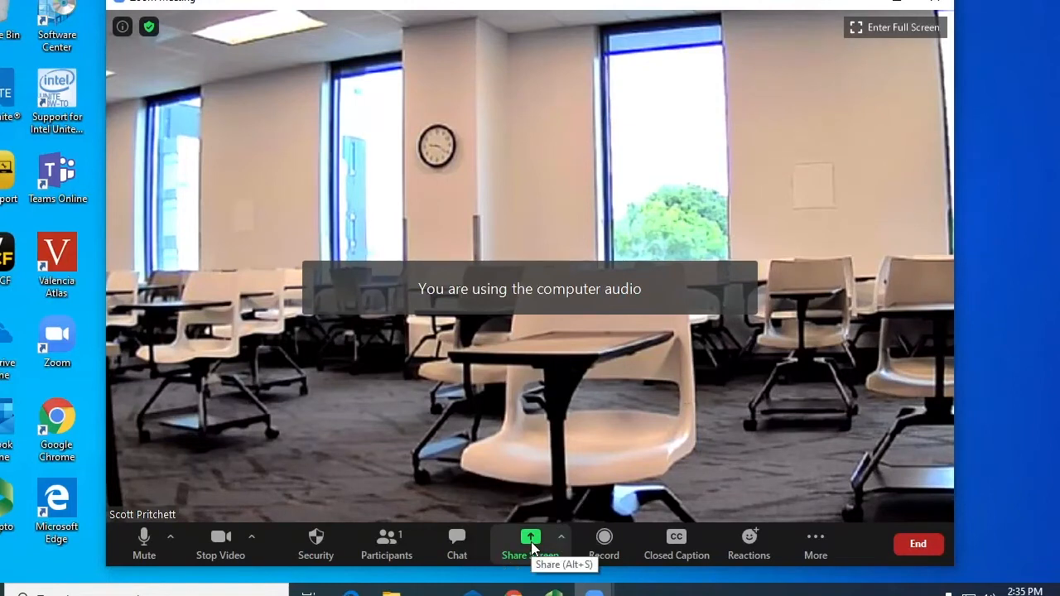
Step: Begin sharing into the meeting and select the document camera as the room source on the Crestron panel
left_click(531, 543)
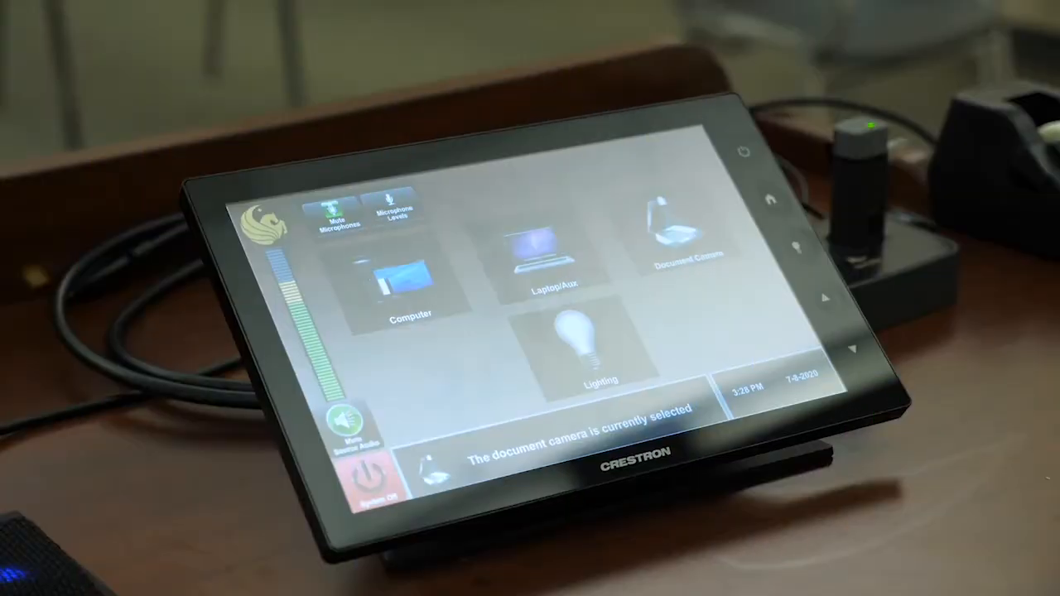
left_click(676, 240)
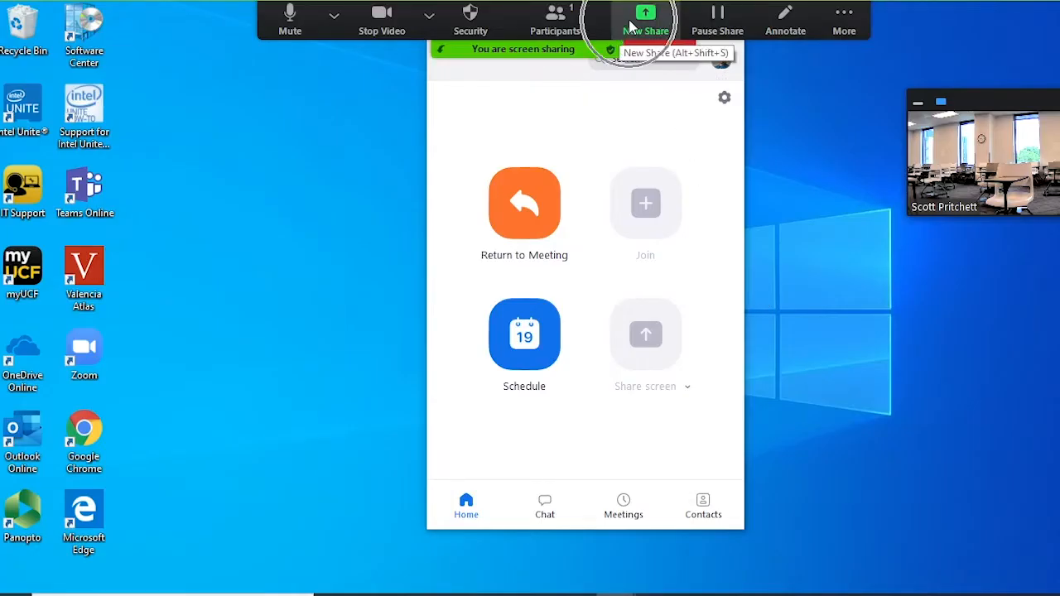
Step: Share Content from 2nd Camera via a new Advanced share, switching to the document camera feed
left_click(646, 20)
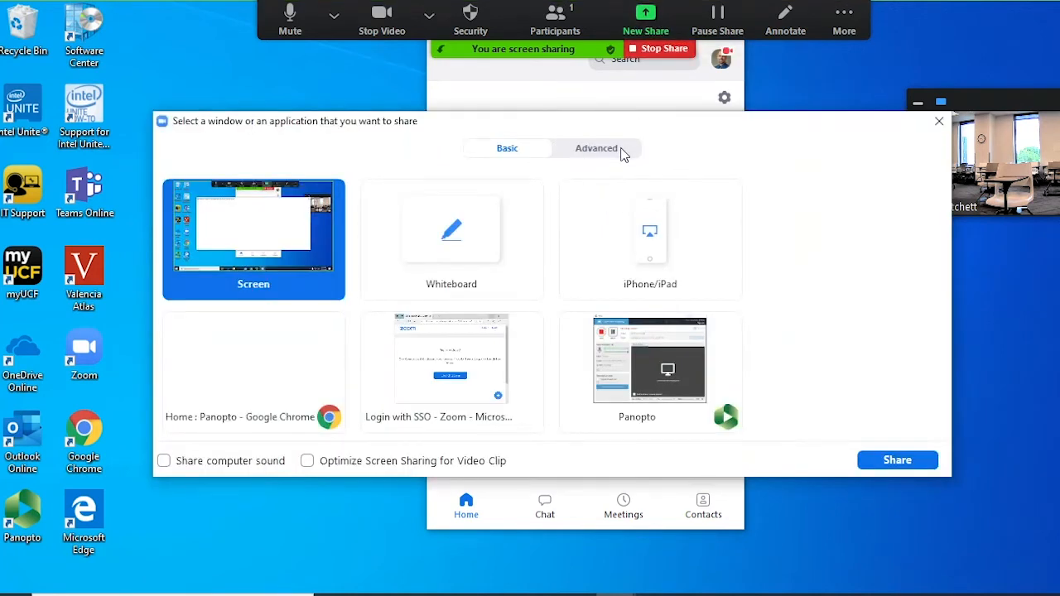
left_click(597, 147)
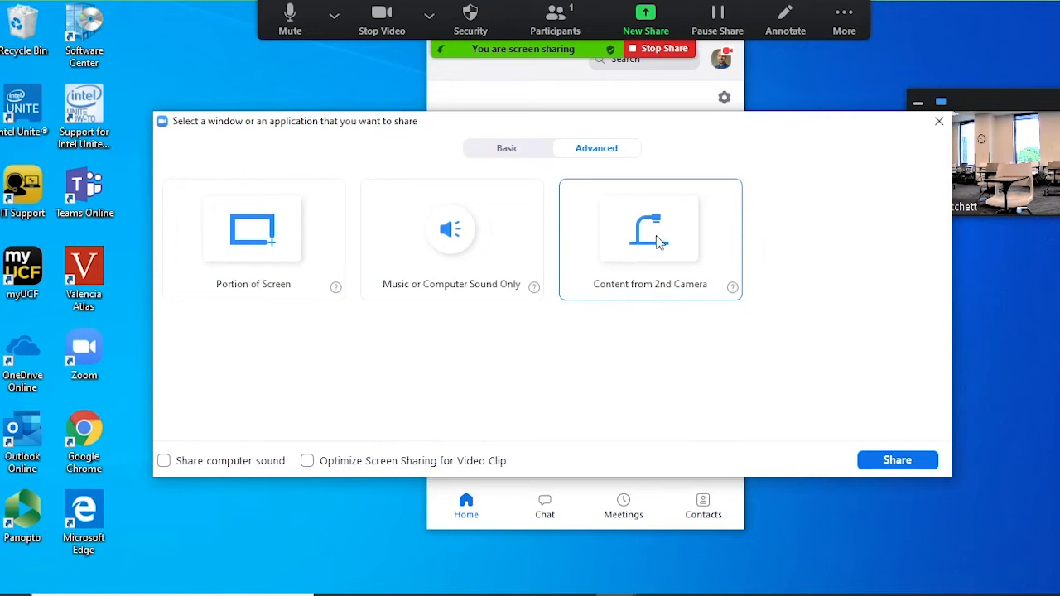
left_click(650, 238)
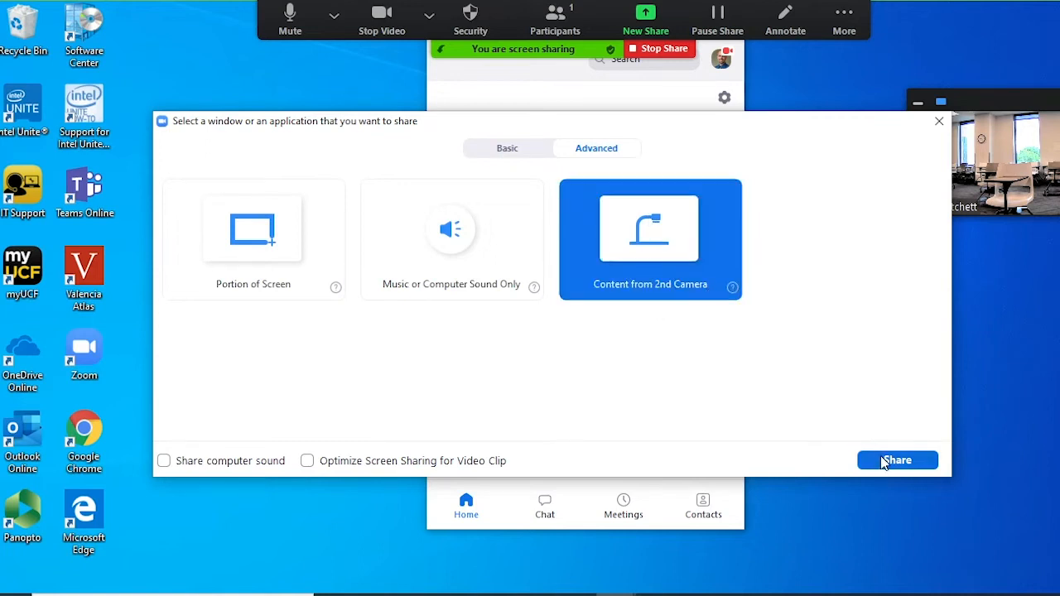
left_click(898, 460)
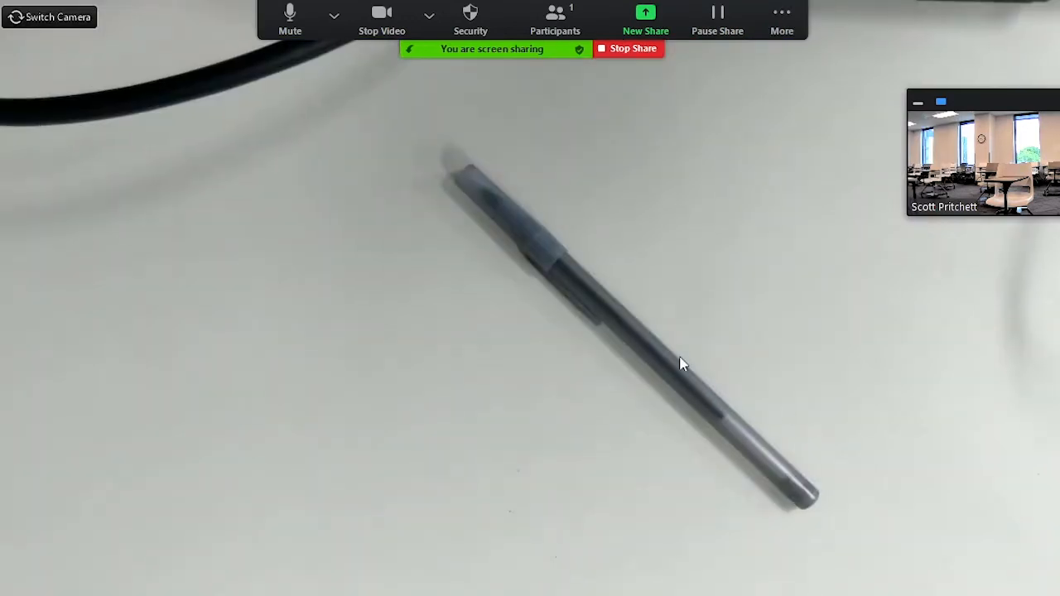
mouse_move(122, 38)
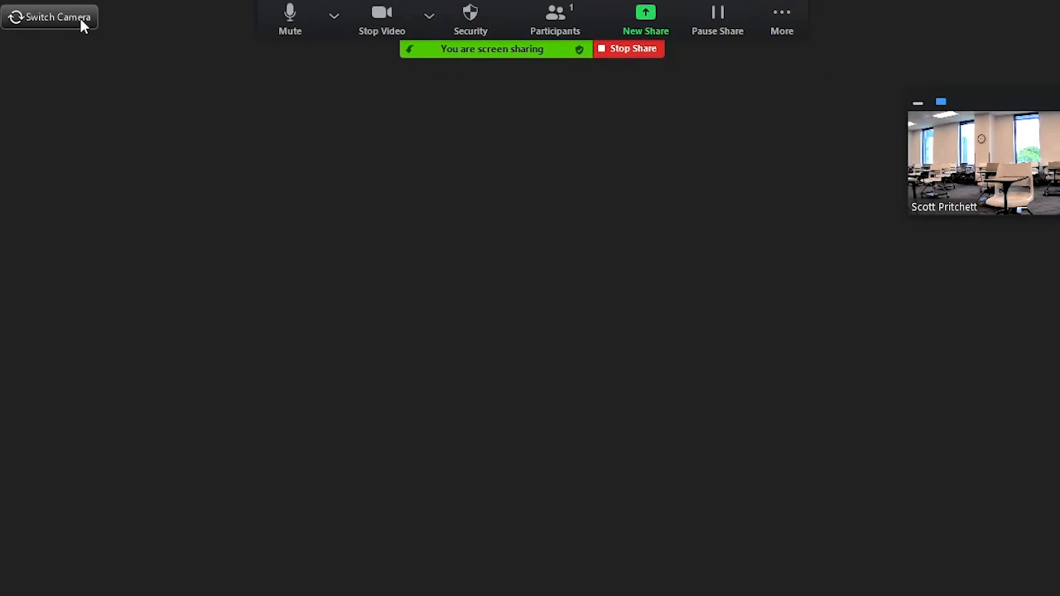
left_click(50, 17)
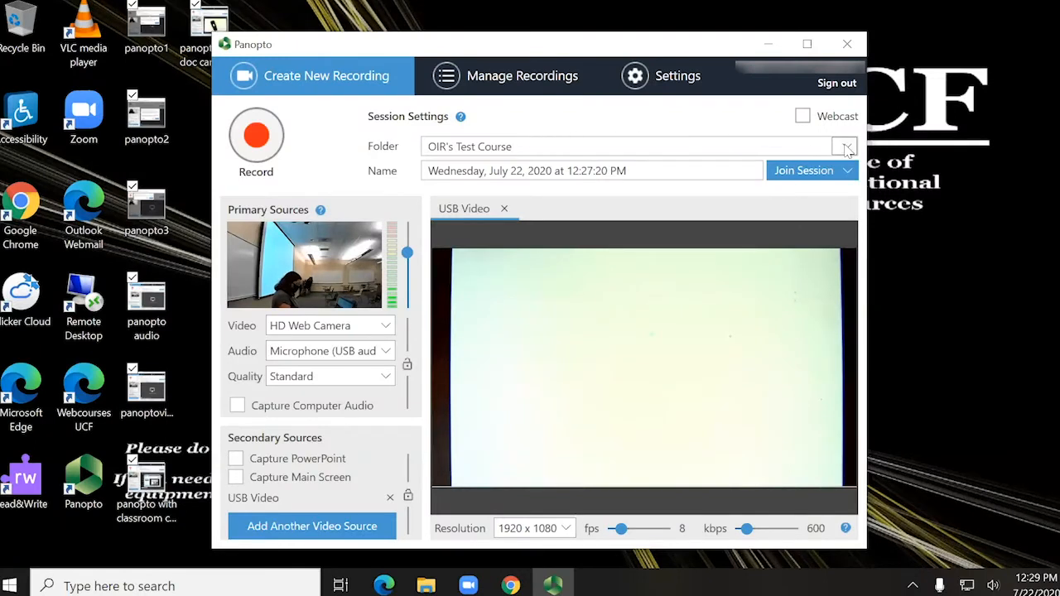
Step: Put the Panopto session in the OIR's Test Course folder, name it 'Demo of Panopto' and enable Webcast
left_click(845, 146)
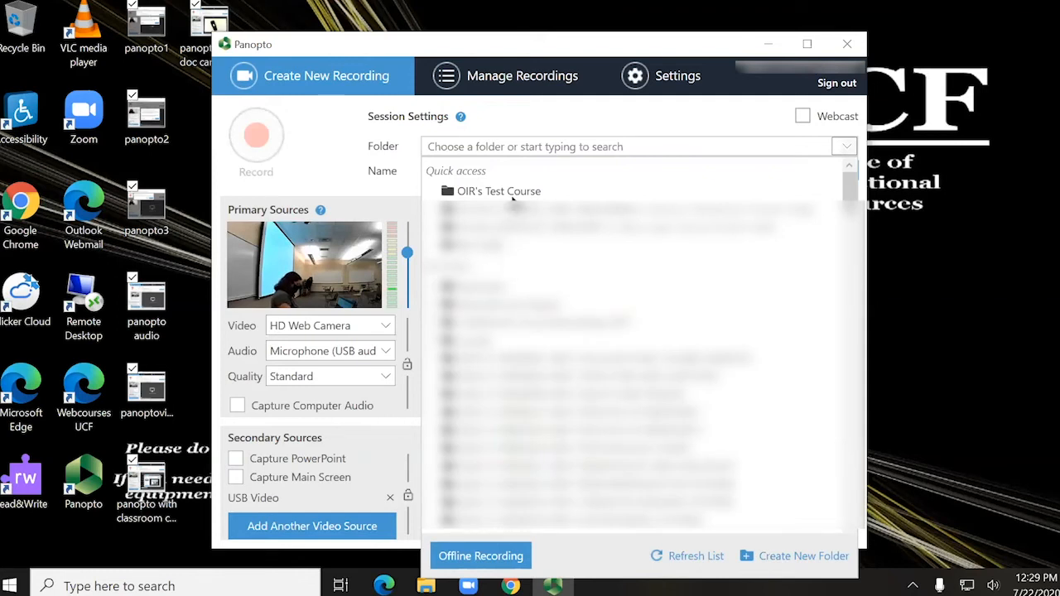
left_click(499, 191)
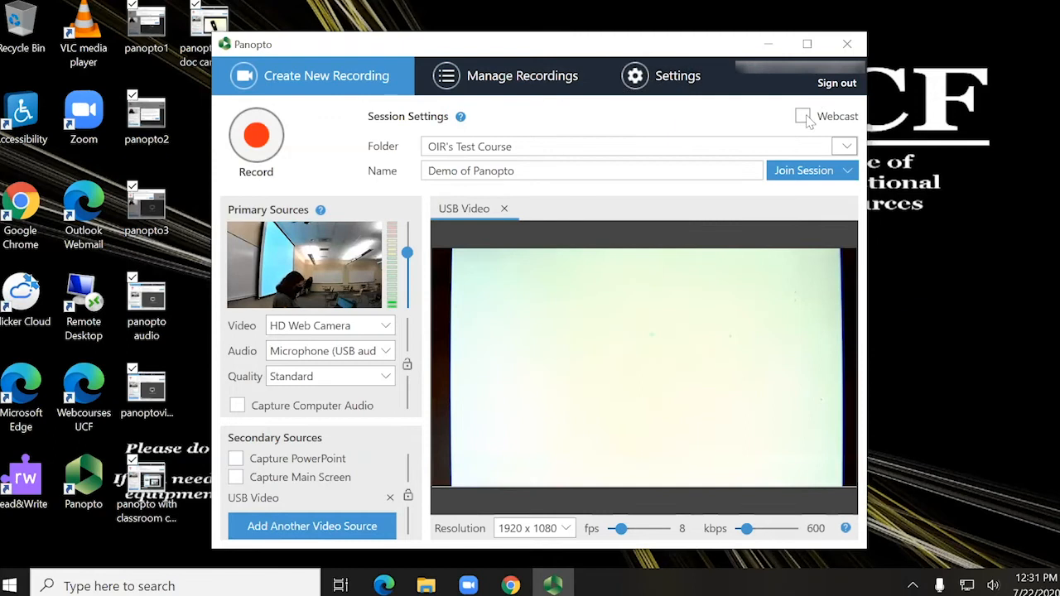
left_click(802, 116)
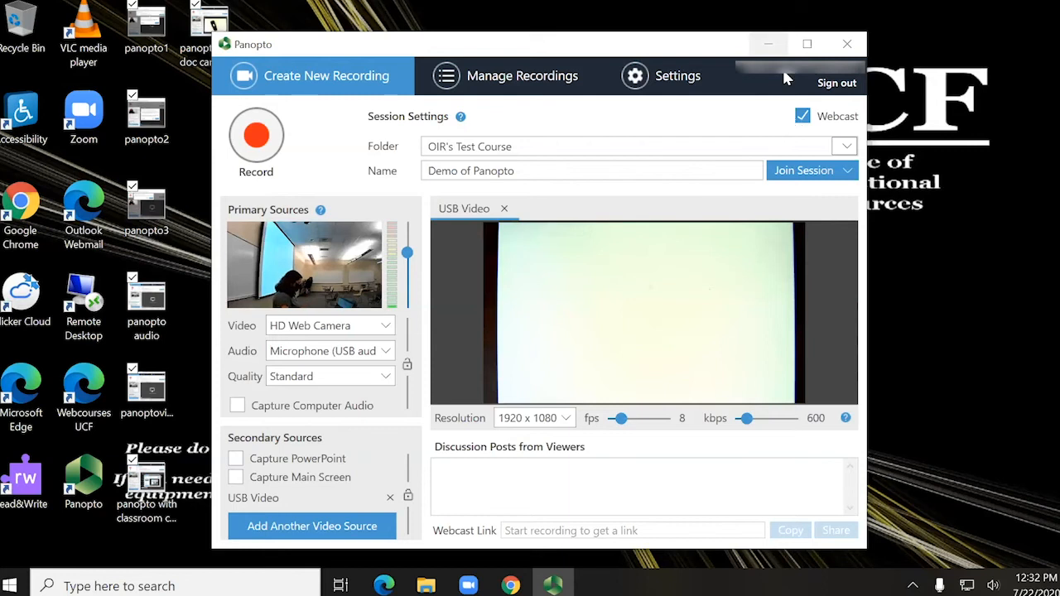
left_click(256, 136)
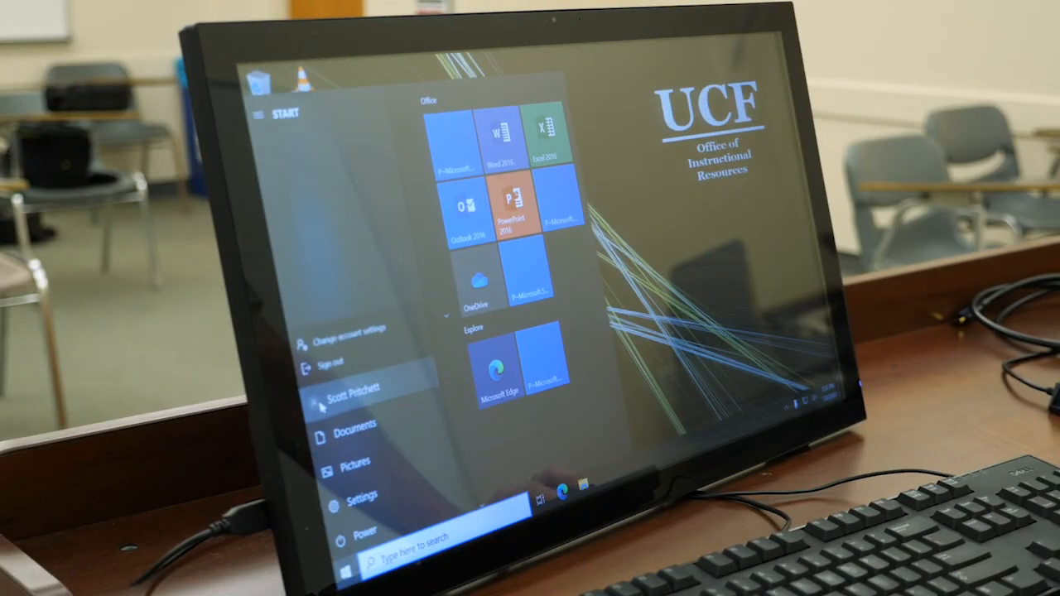
Step: Shut down the classroom PC from Start > Power and press System Off on the Crestron panel
left_click(330, 365)
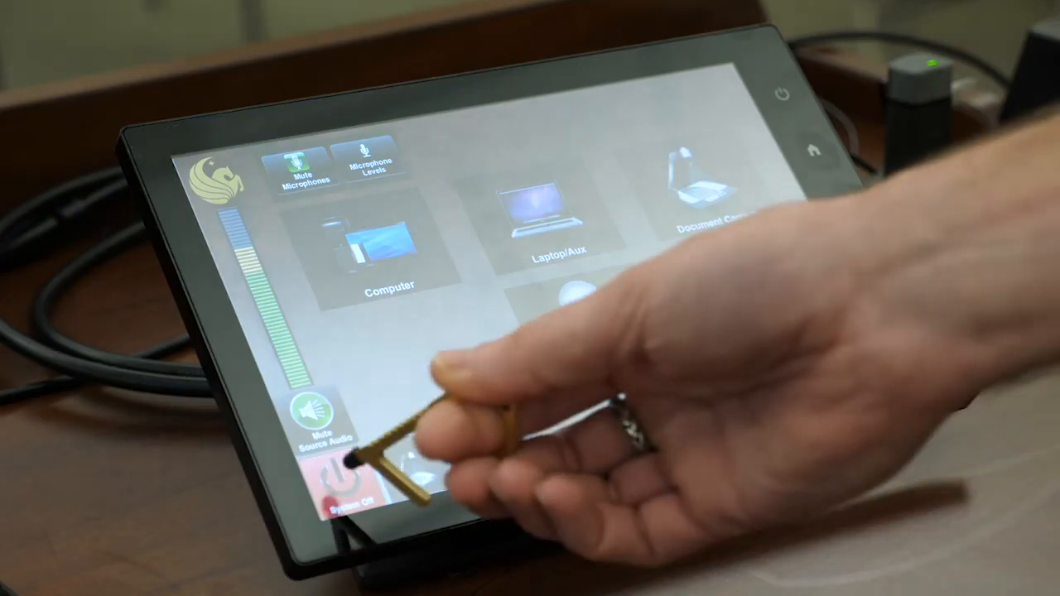
left_click(340, 494)
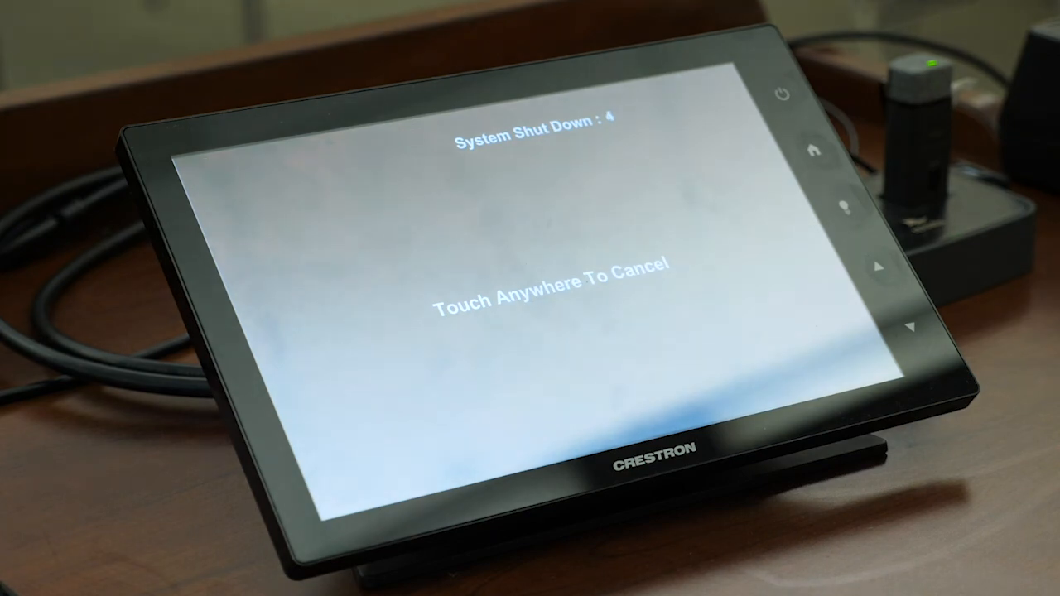